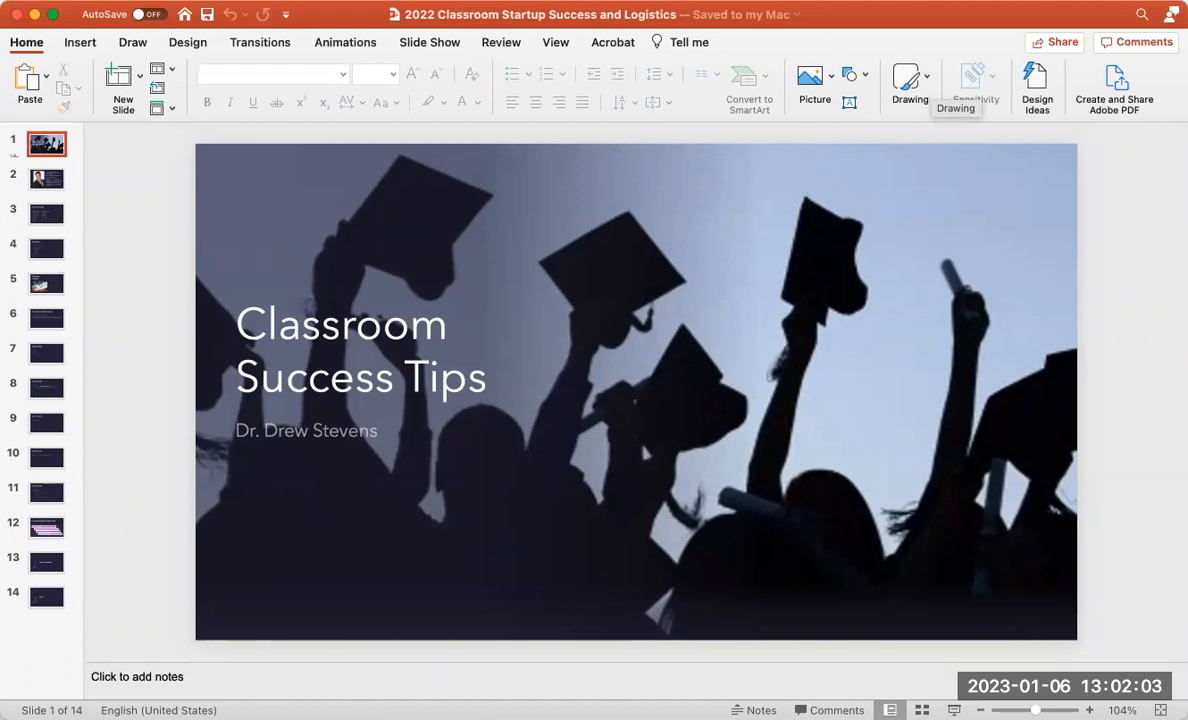
pyautogui.moveTo(45, 178)
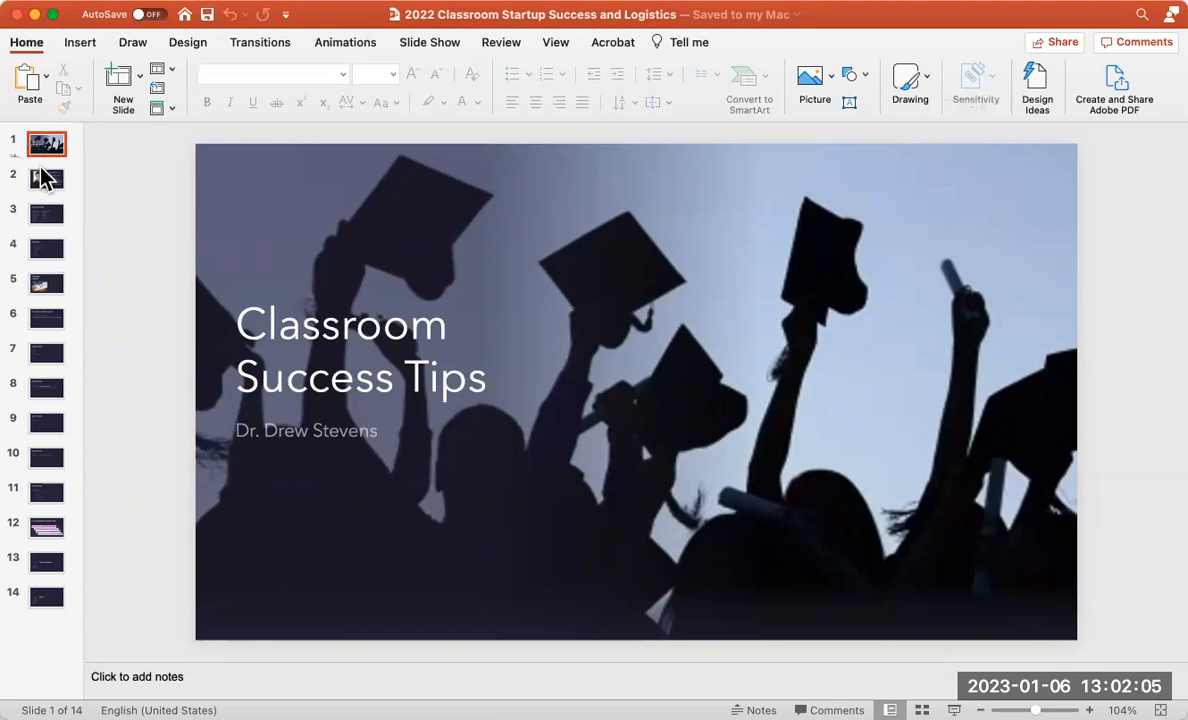
# Show slide 2 with the instructor's contact details and office-hours policy
pyautogui.click(46, 179)
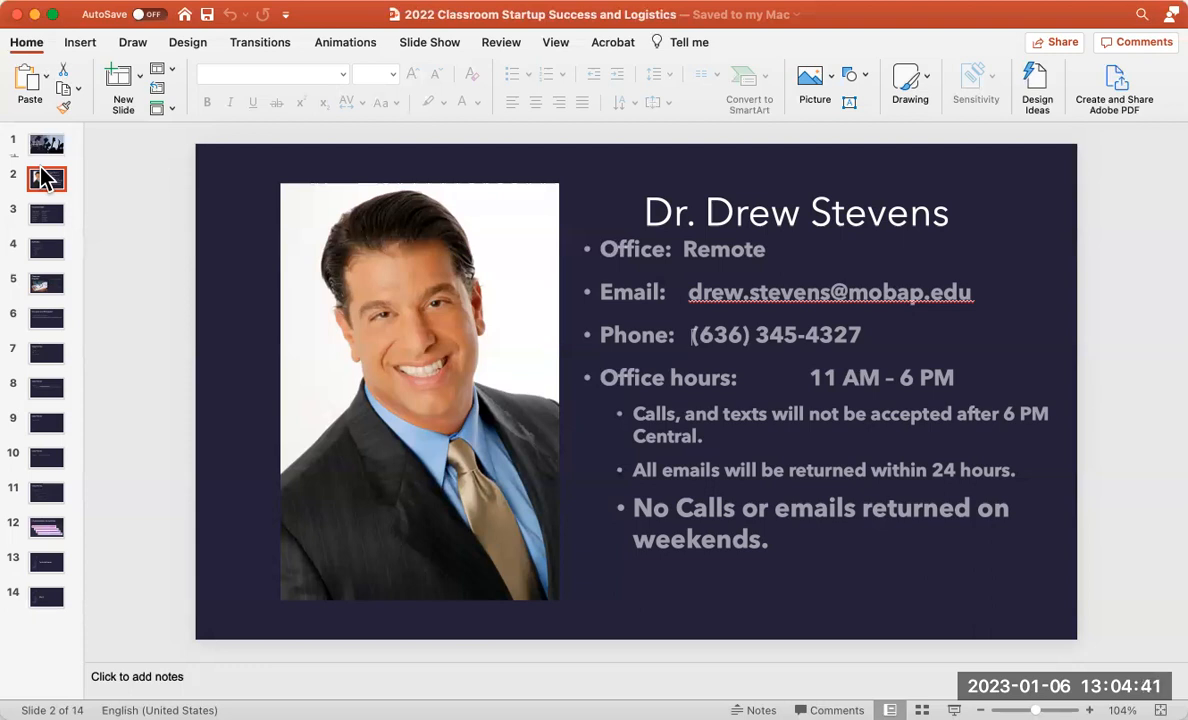
pyautogui.moveTo(46, 213)
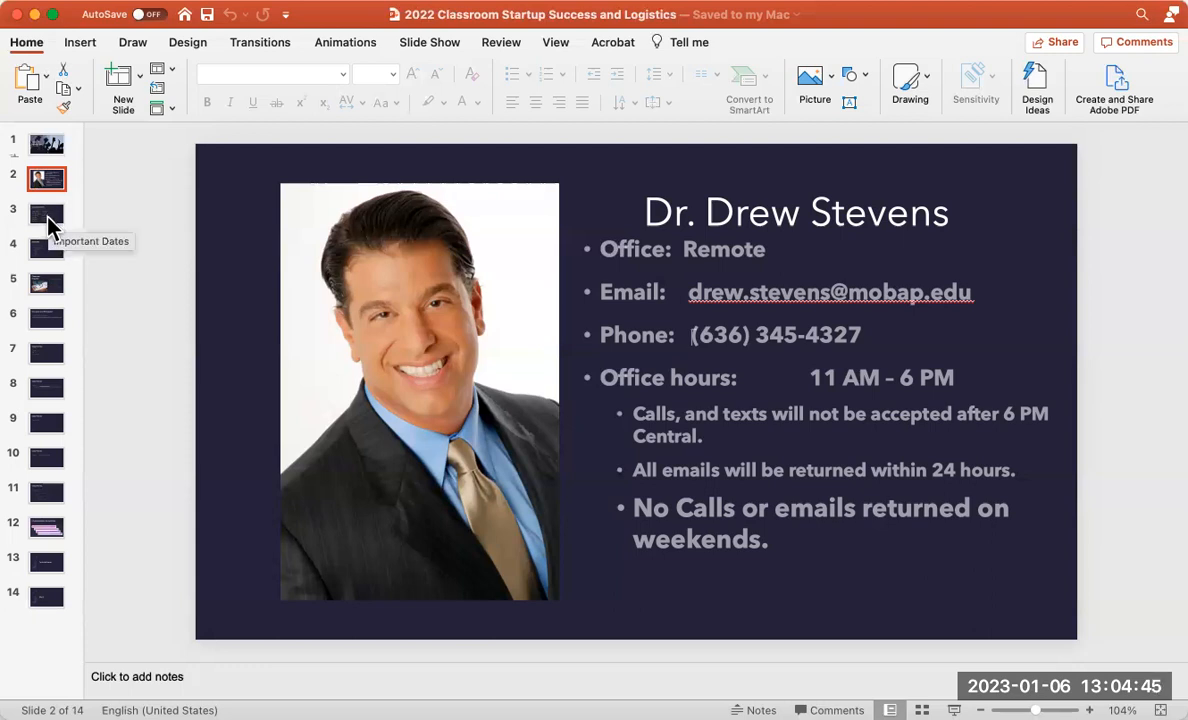
# Show slide 3, 'Important Dates', listing holidays, business trips and term dates
pyautogui.click(46, 214)
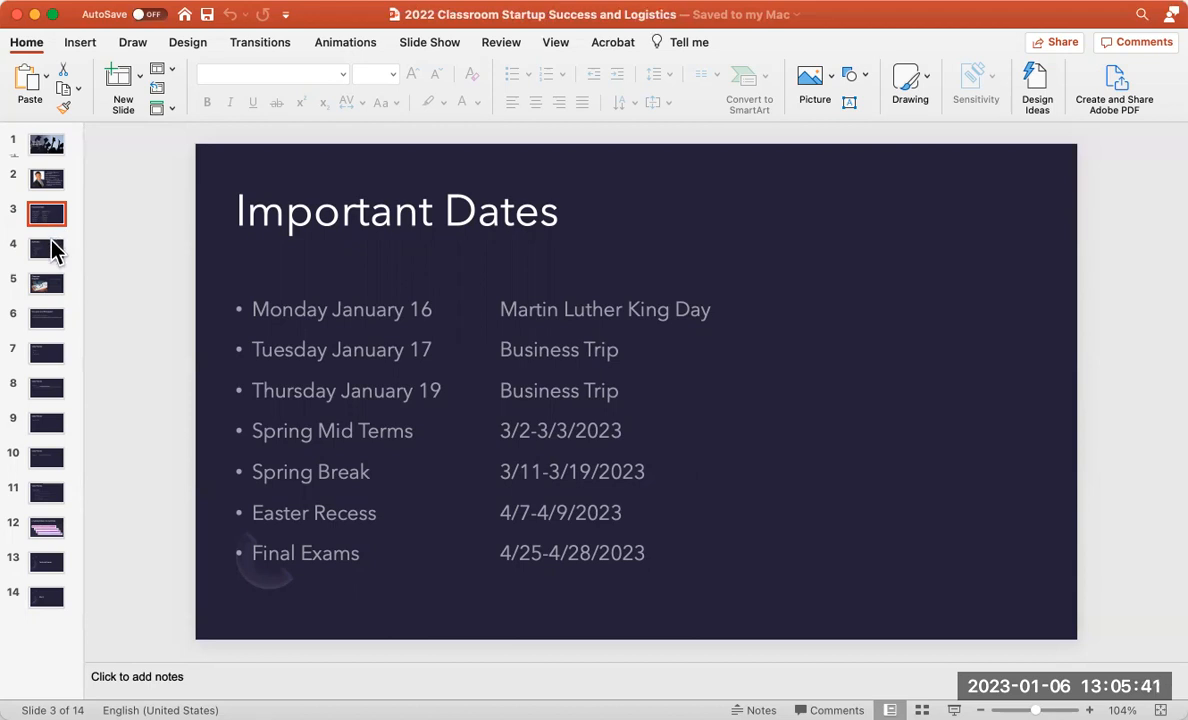
# Review slide 4's course requirements, then advance to slide 5, the Etiquette slide
pyautogui.click(46, 248)
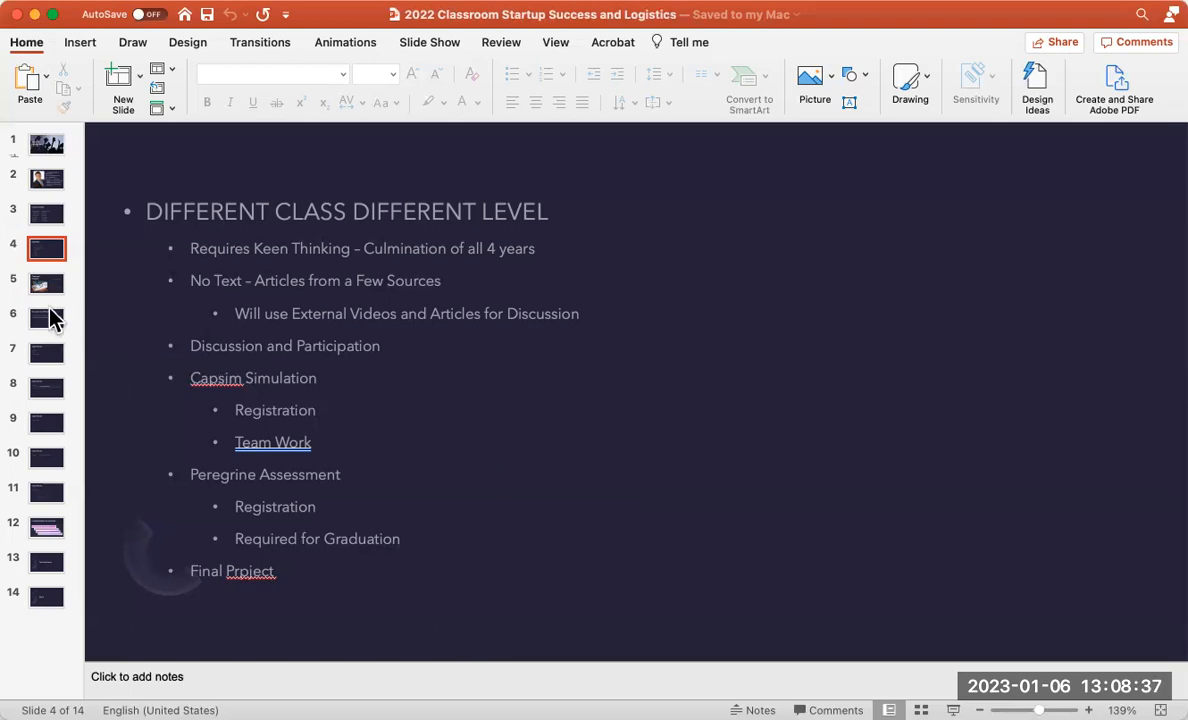
pyautogui.click(46, 284)
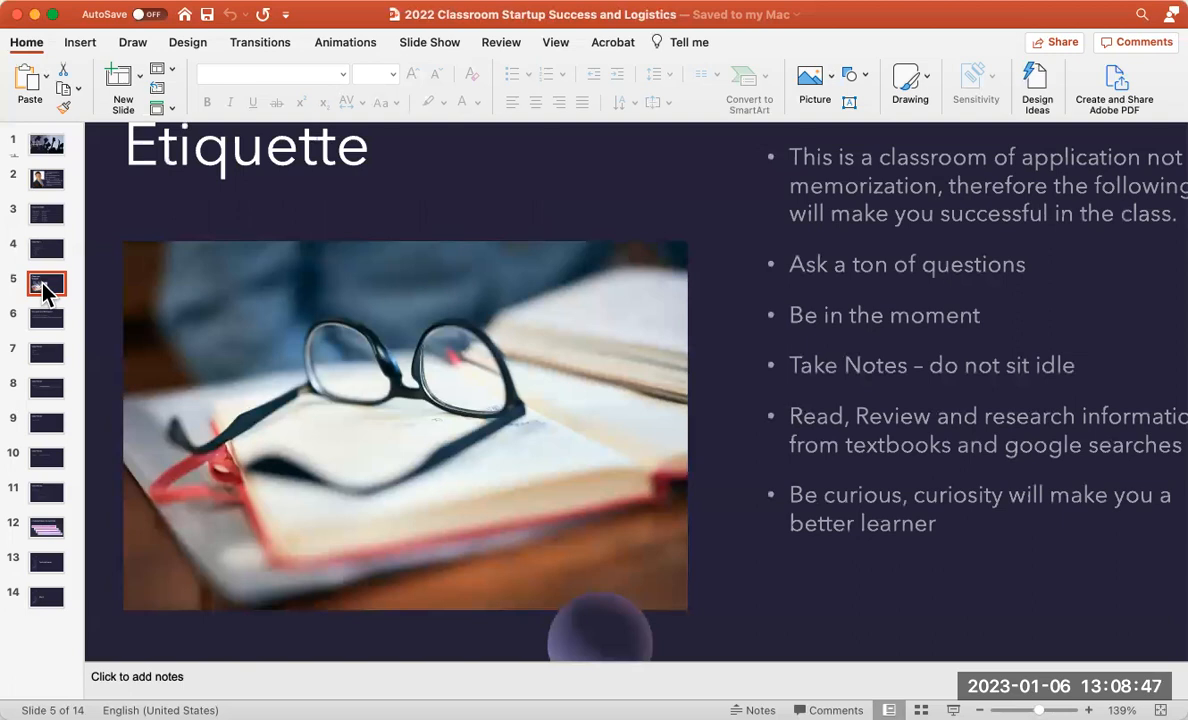
pyautogui.moveTo(55, 335)
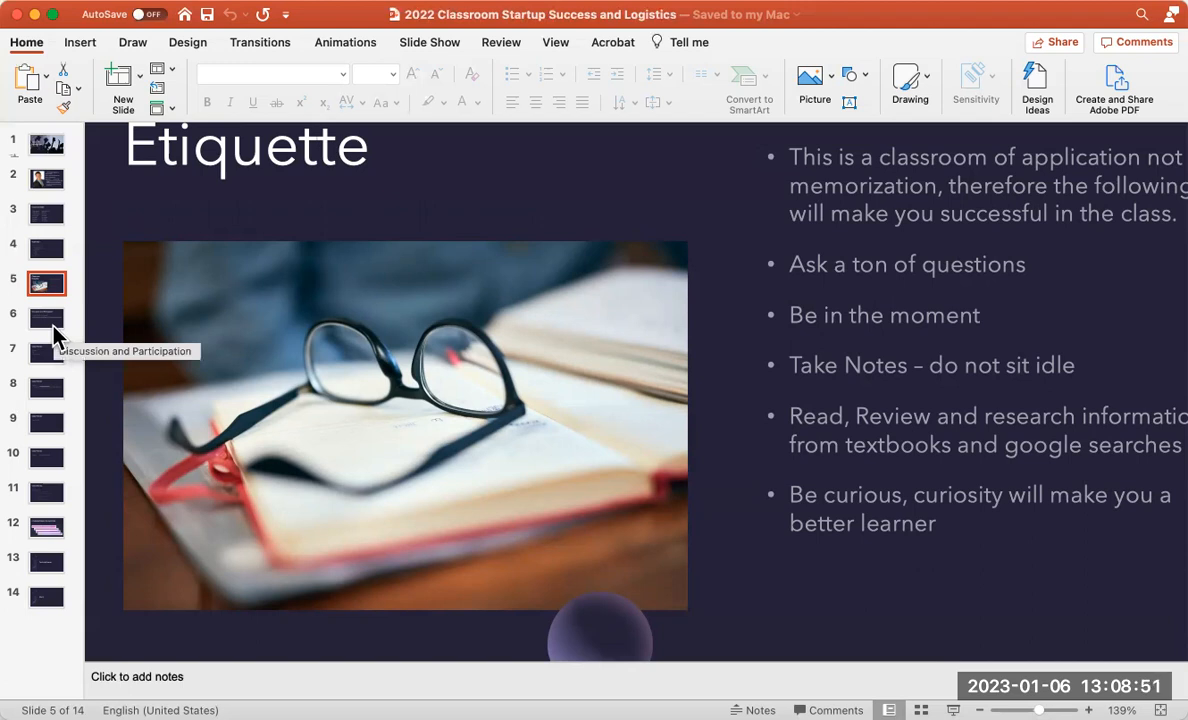
# Show slide 6, the rule on engaging in class discussion or losing participation points
pyautogui.click(46, 318)
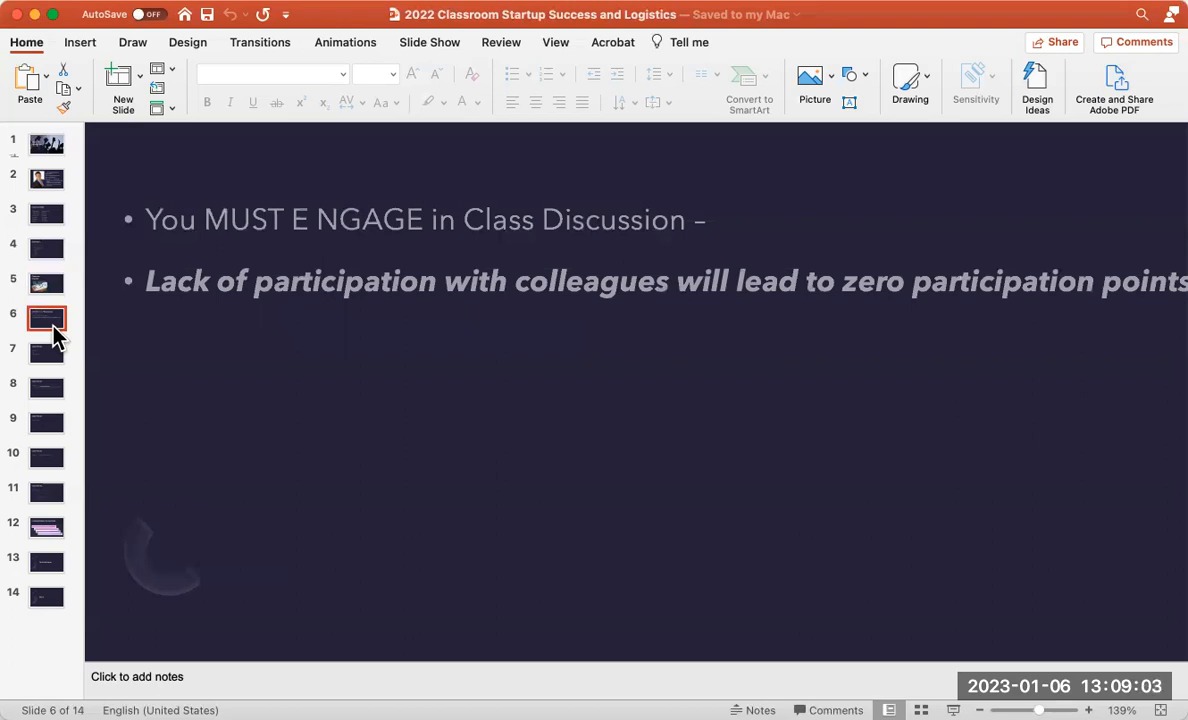
pyautogui.moveTo(50, 358)
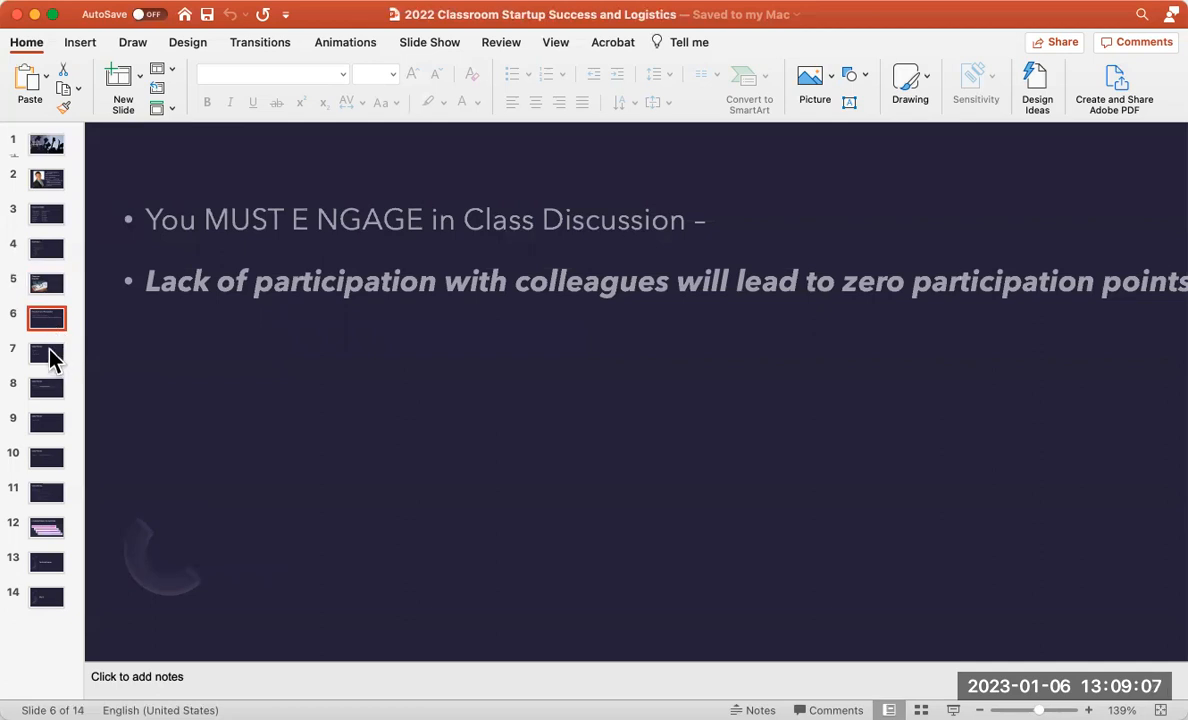
pyautogui.moveTo(47, 357)
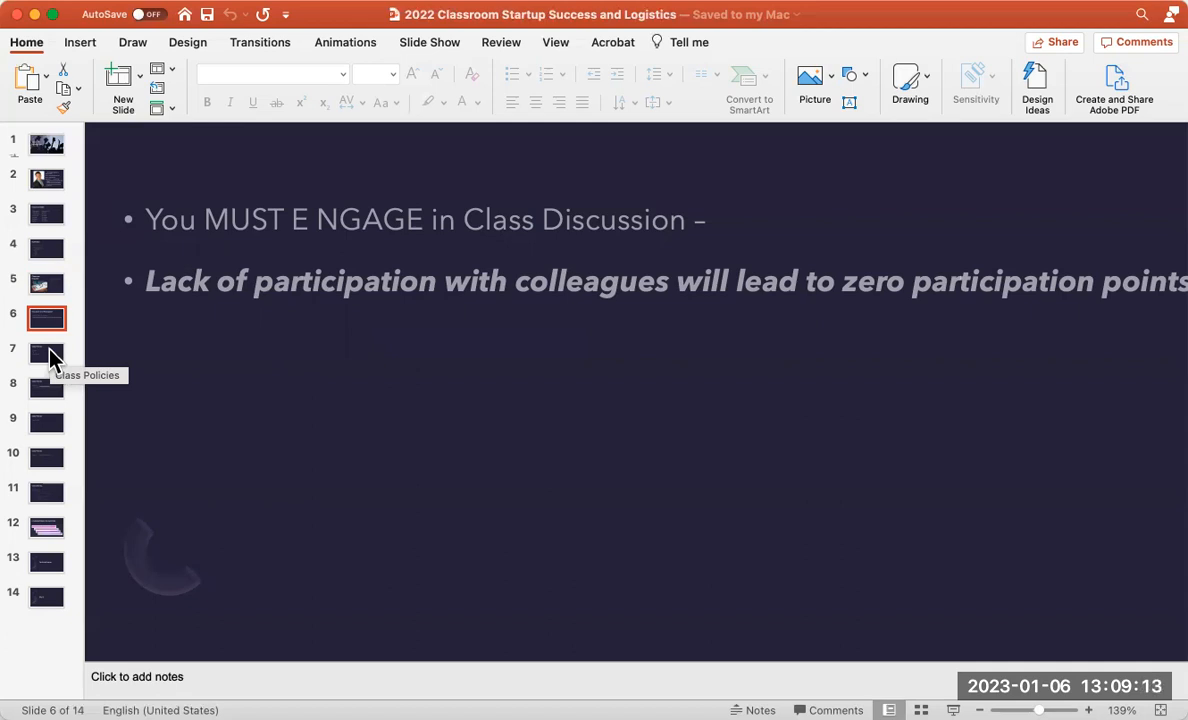
# Show slide 7, listing Discussion, Text and In Class Decorum
pyautogui.click(46, 353)
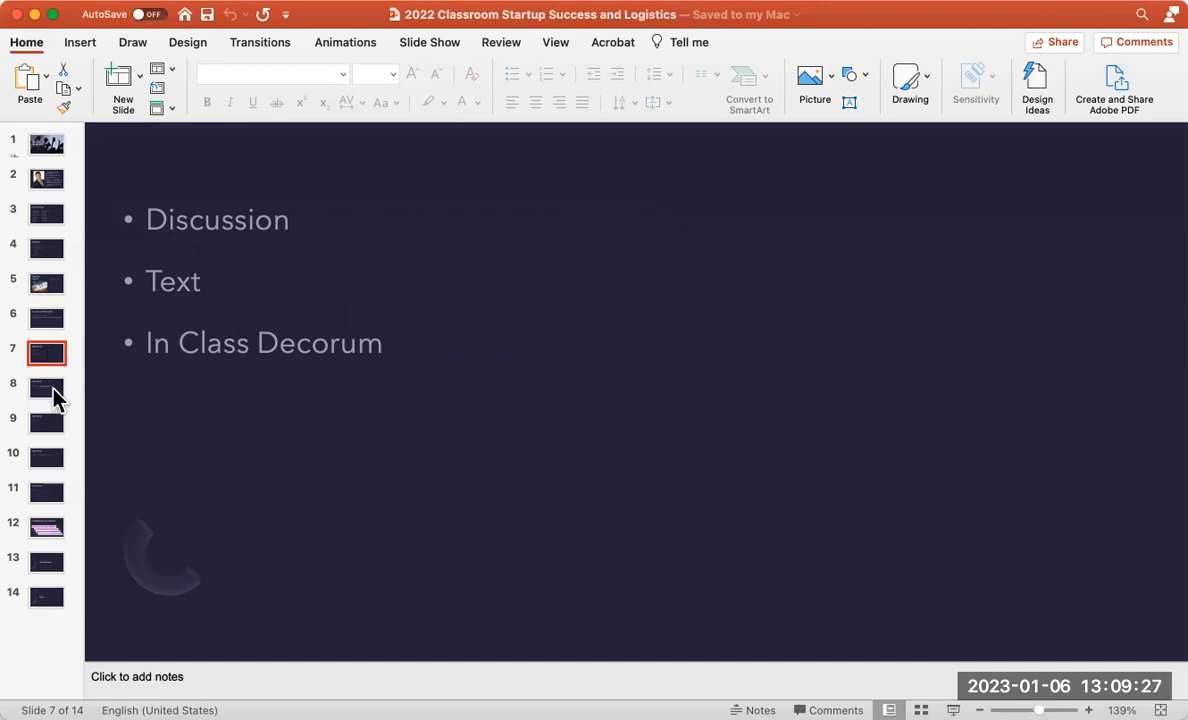
# Show slide 8, the Late Work policy giving no credit for late submissions
pyautogui.click(46, 393)
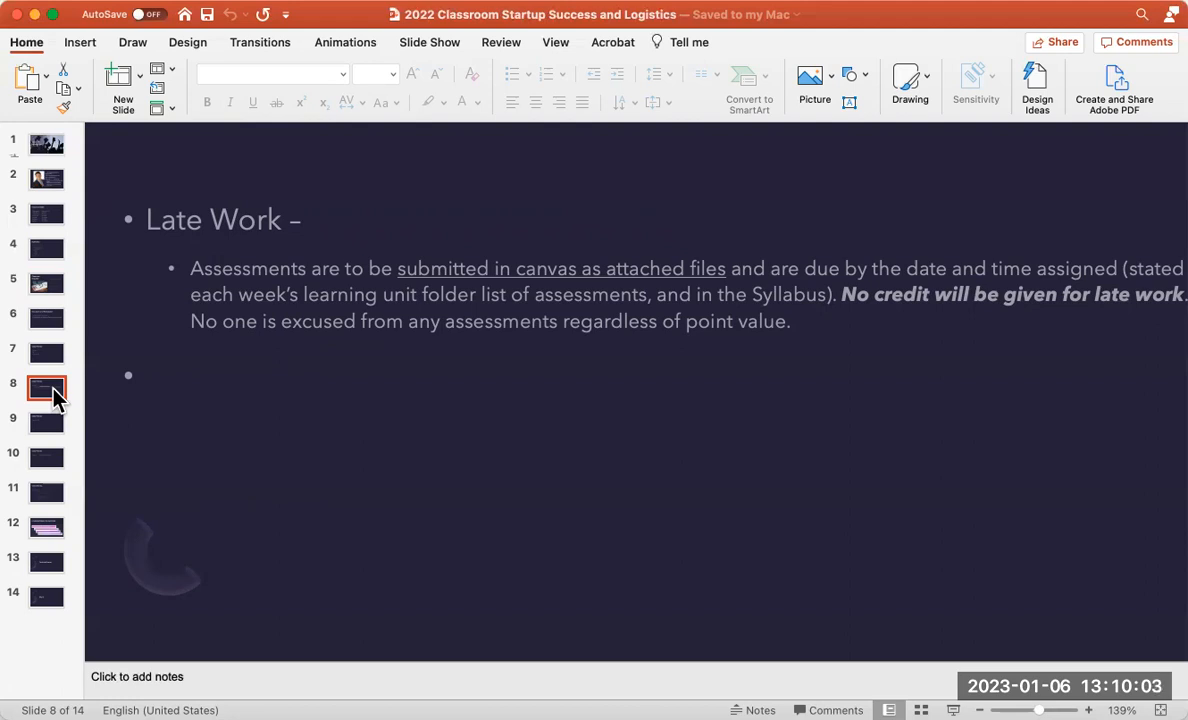
pyautogui.moveTo(55, 430)
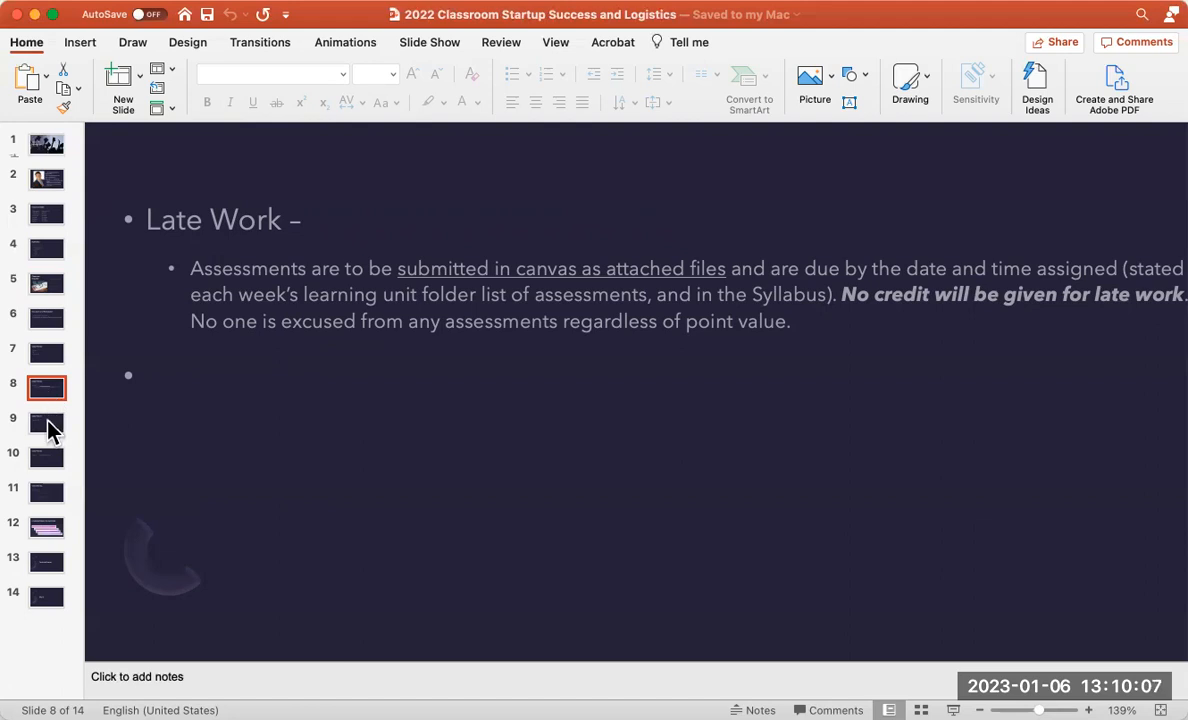
pyautogui.moveTo(47, 422)
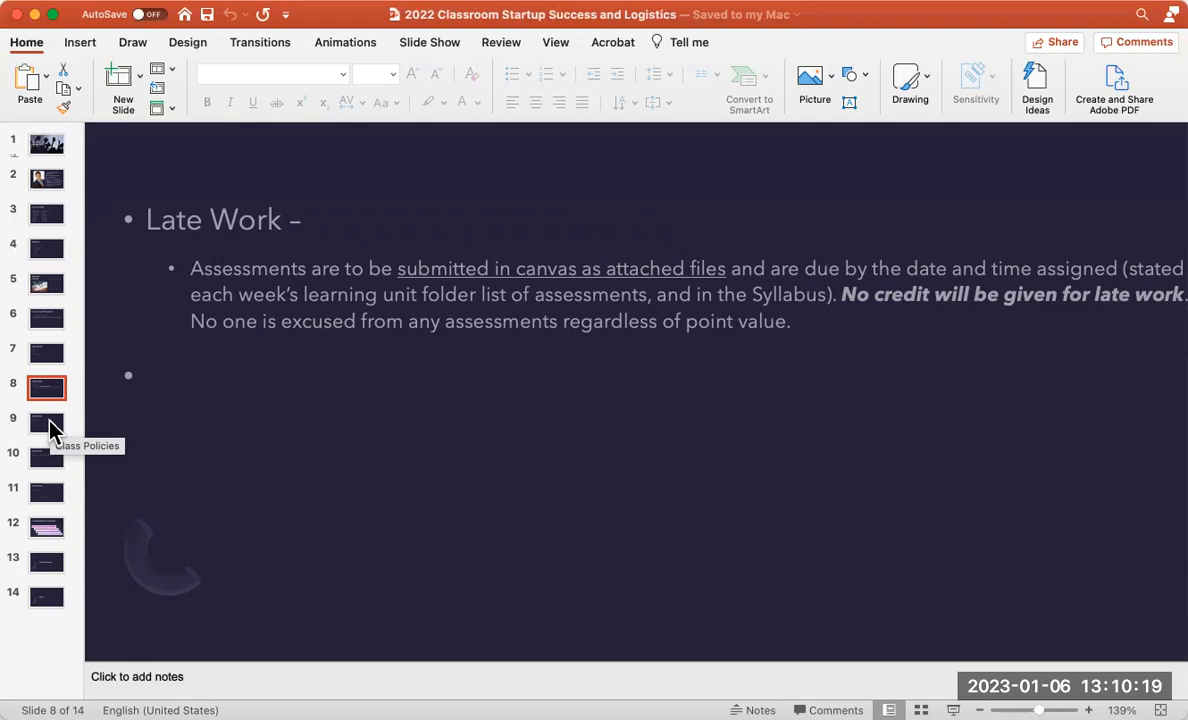
# Show slide 9, the Team Work slide marked MUST
pyautogui.click(46, 423)
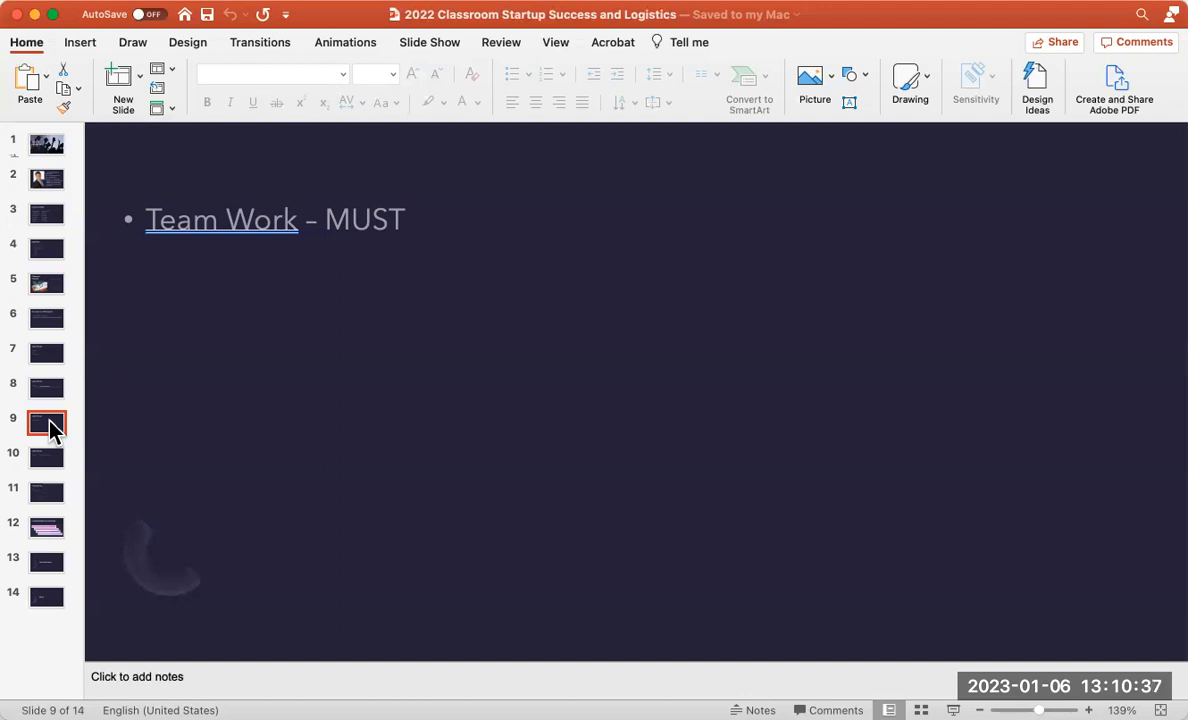
pyautogui.moveTo(54, 463)
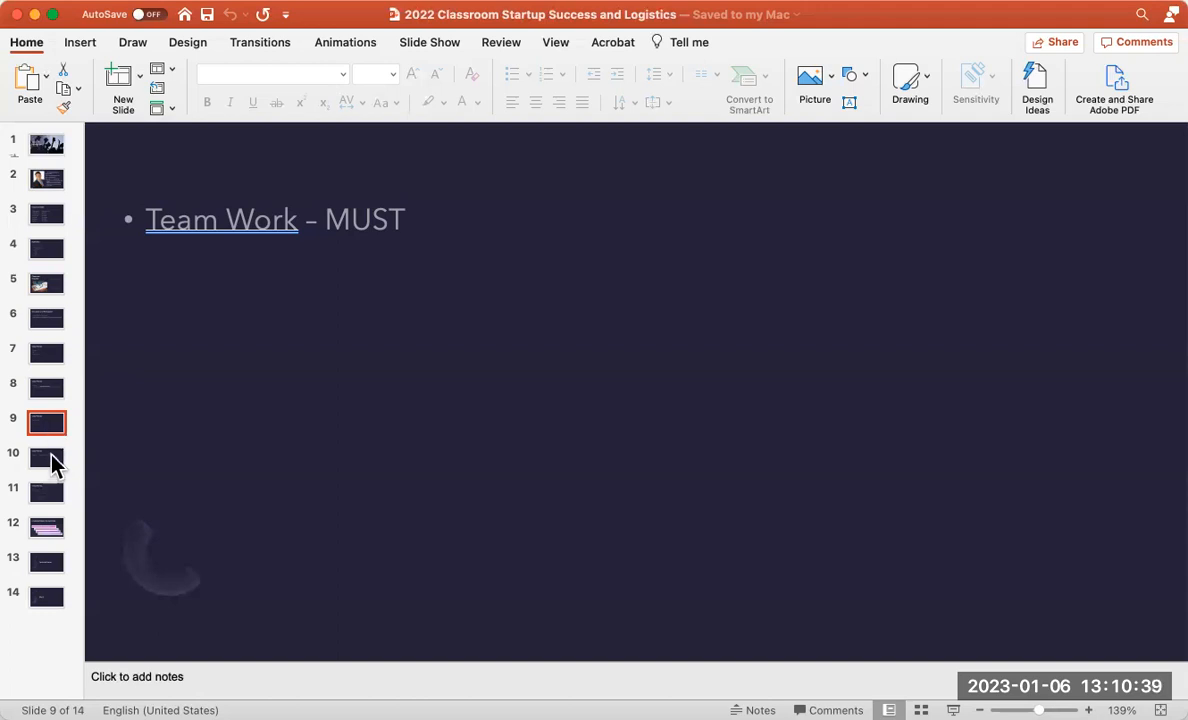
pyautogui.moveTo(47, 463)
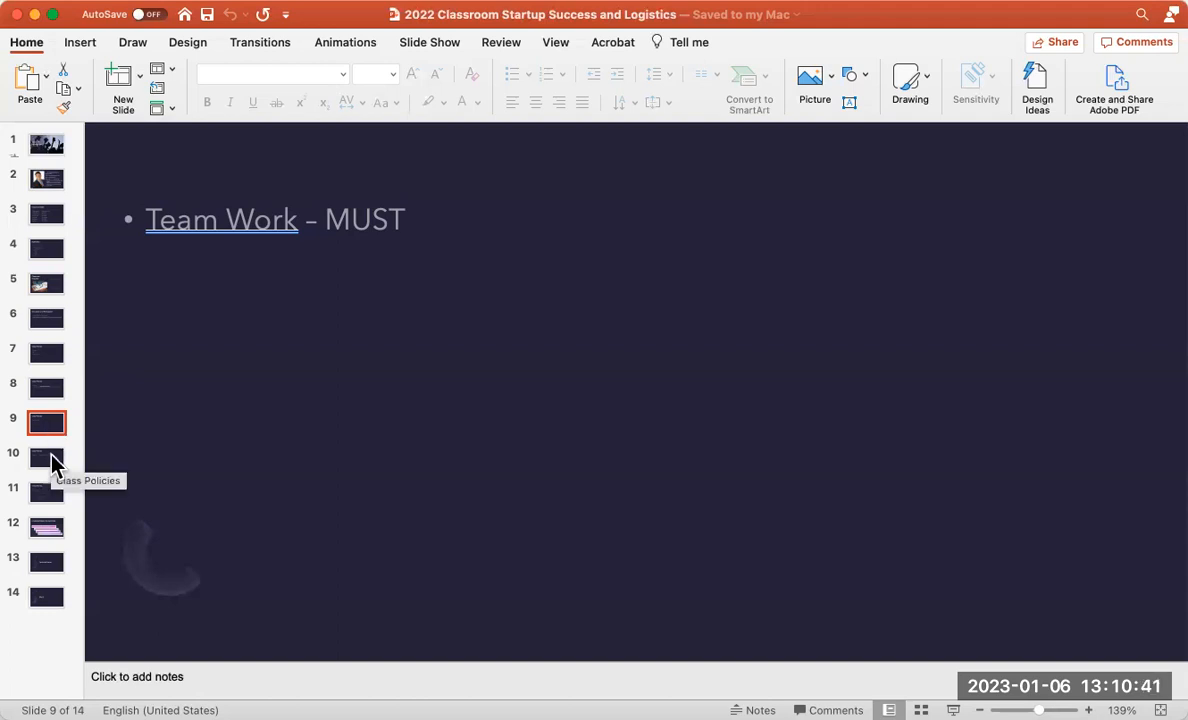
# Show slide 10, the Plagiarism slide citing the Center for Academic Discipline
pyautogui.click(46, 462)
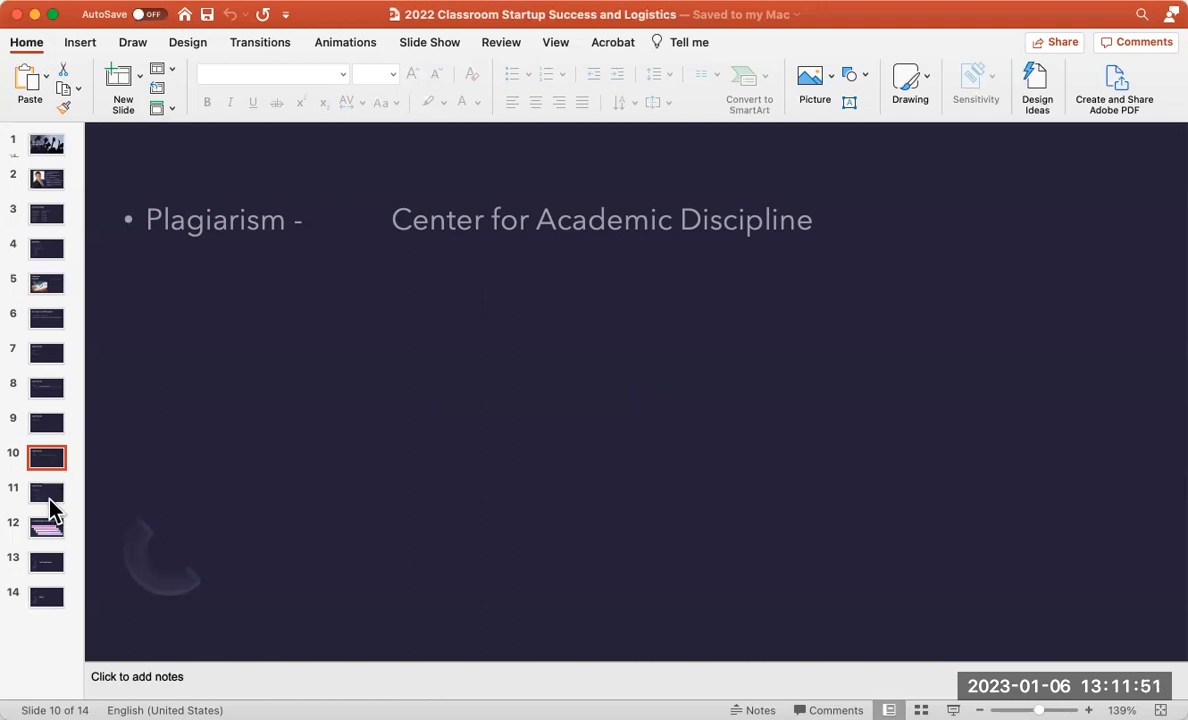
pyautogui.moveTo(47, 520)
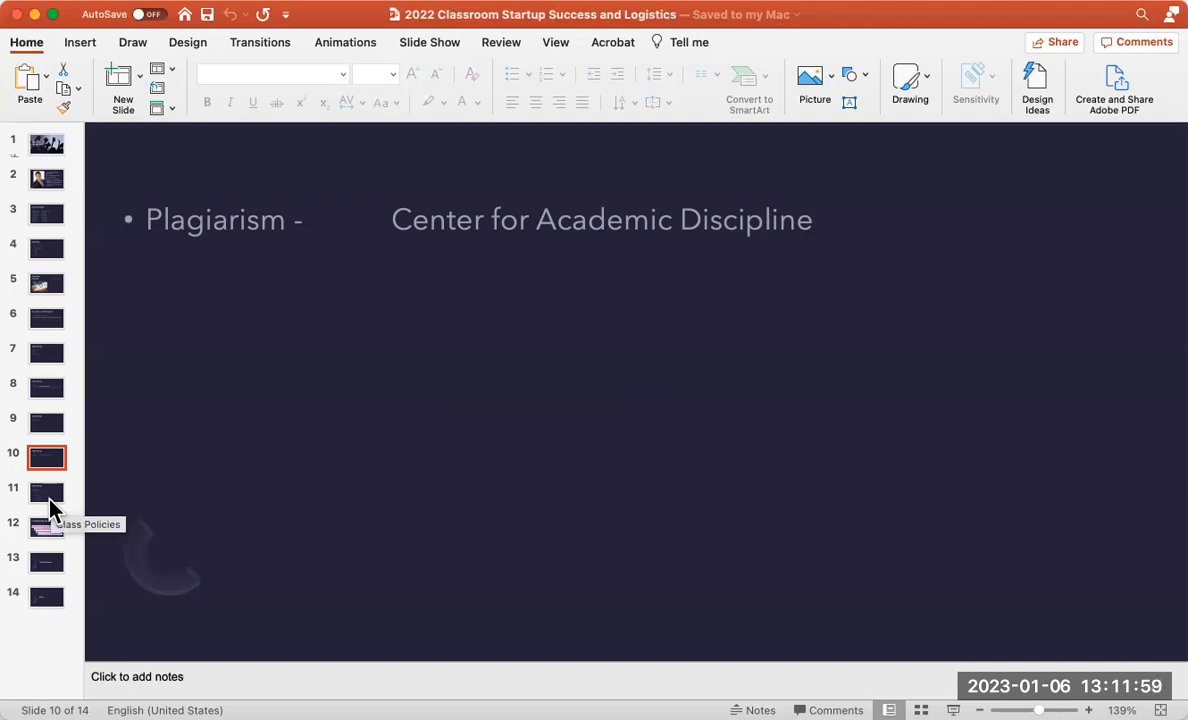
# Show slide 11, Classroom Decorum, covering fatigue, cell phones and laptops
pyautogui.click(46, 492)
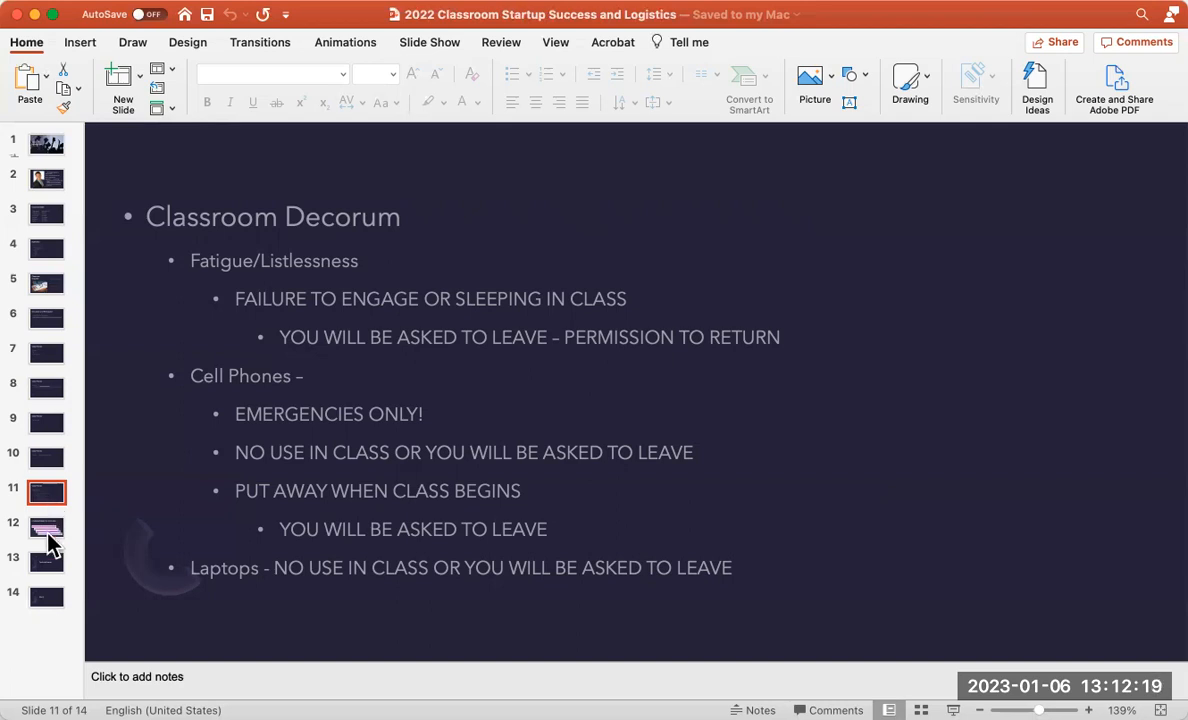
# Show slide 12, listing rules on attendance, late work, books and due dates
pyautogui.click(47, 527)
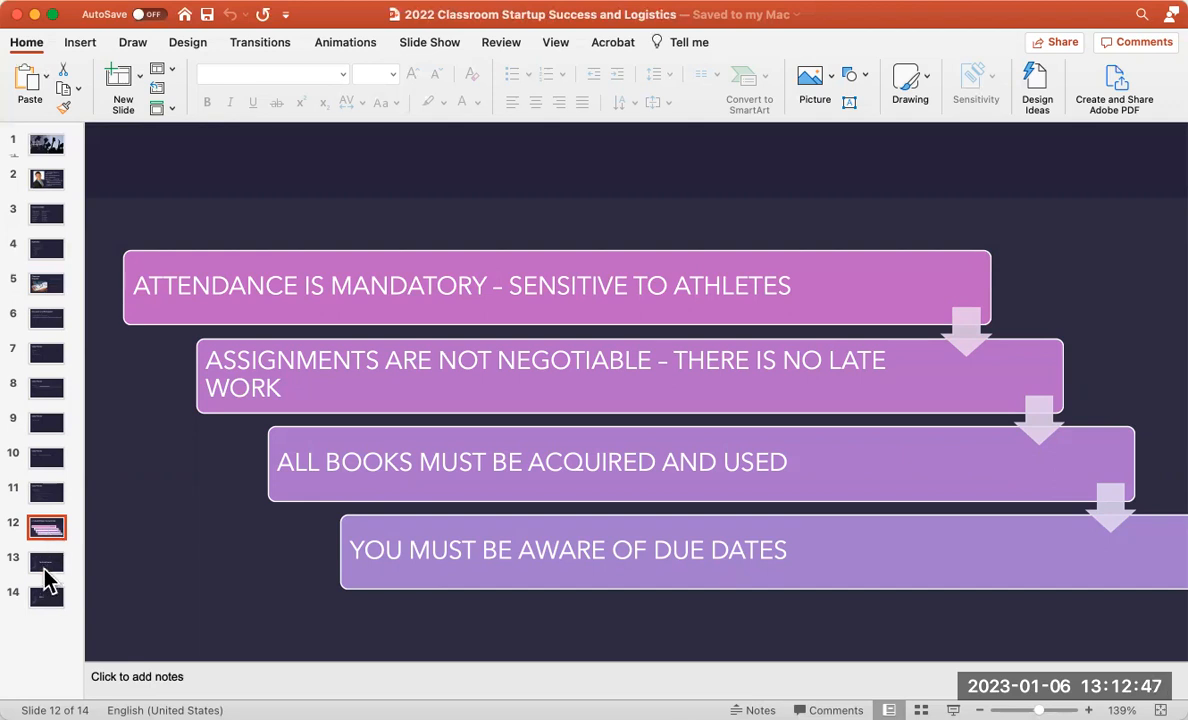
pyautogui.moveTo(47, 562)
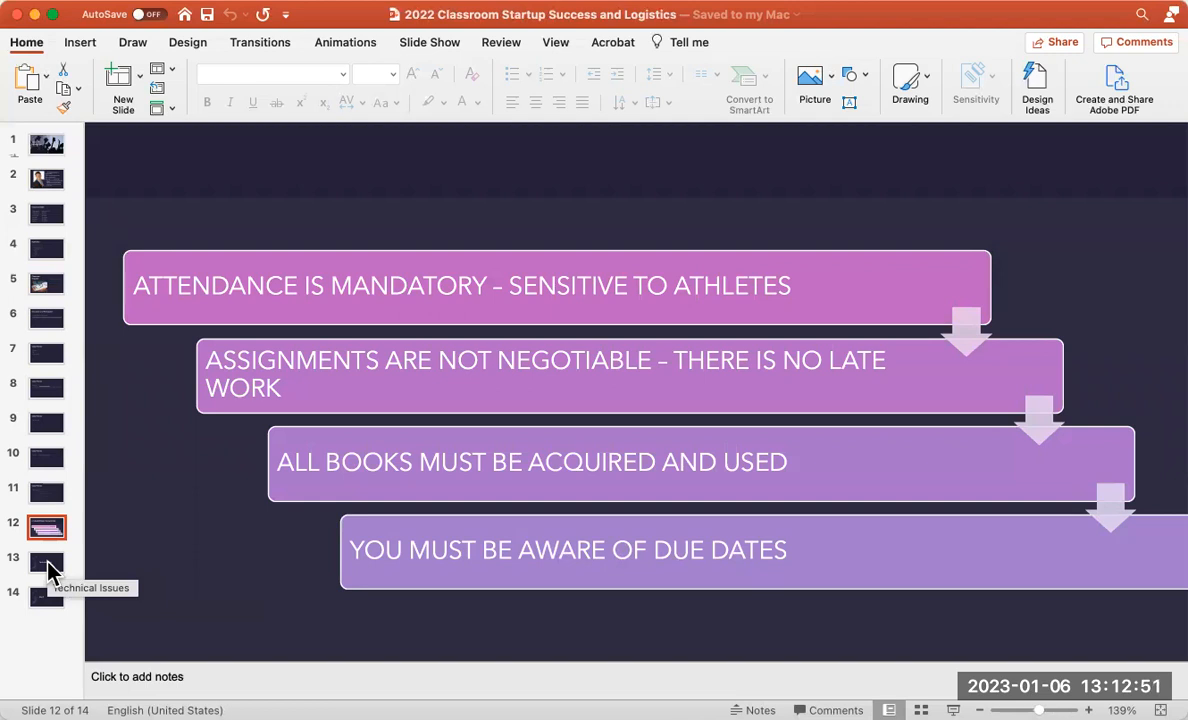
# Go to slide 13, the 'Technical Issues' section title slide
pyautogui.click(46, 562)
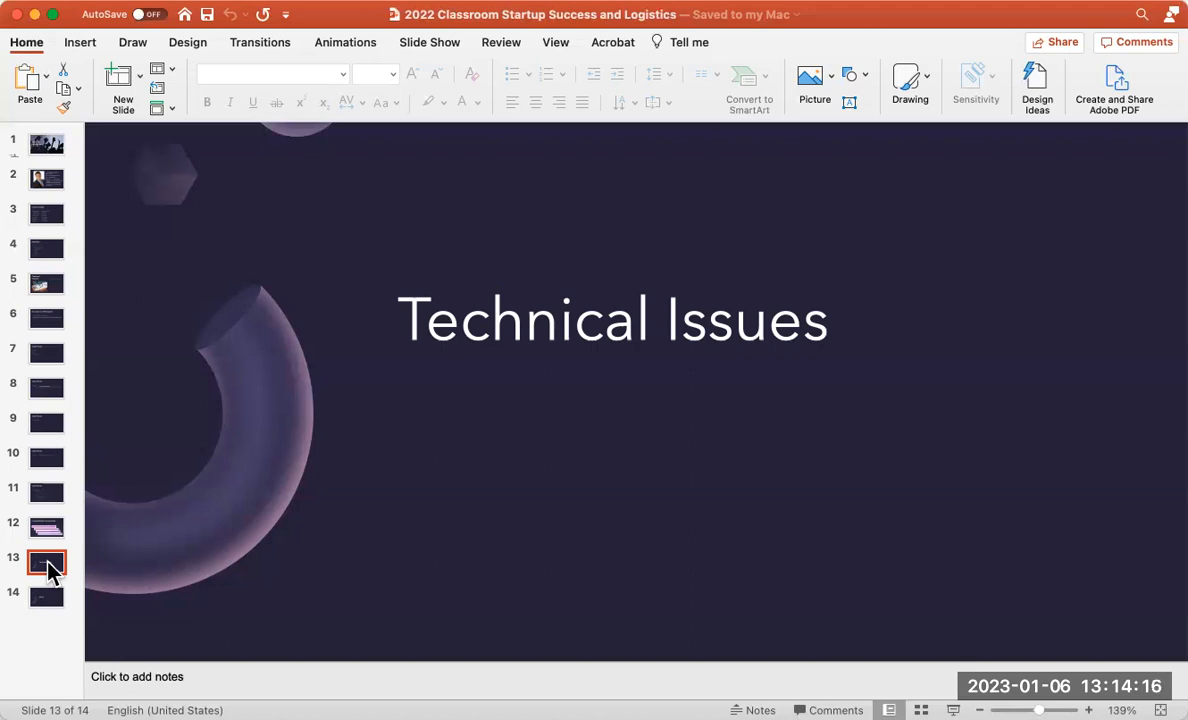
pyautogui.moveTo(54, 607)
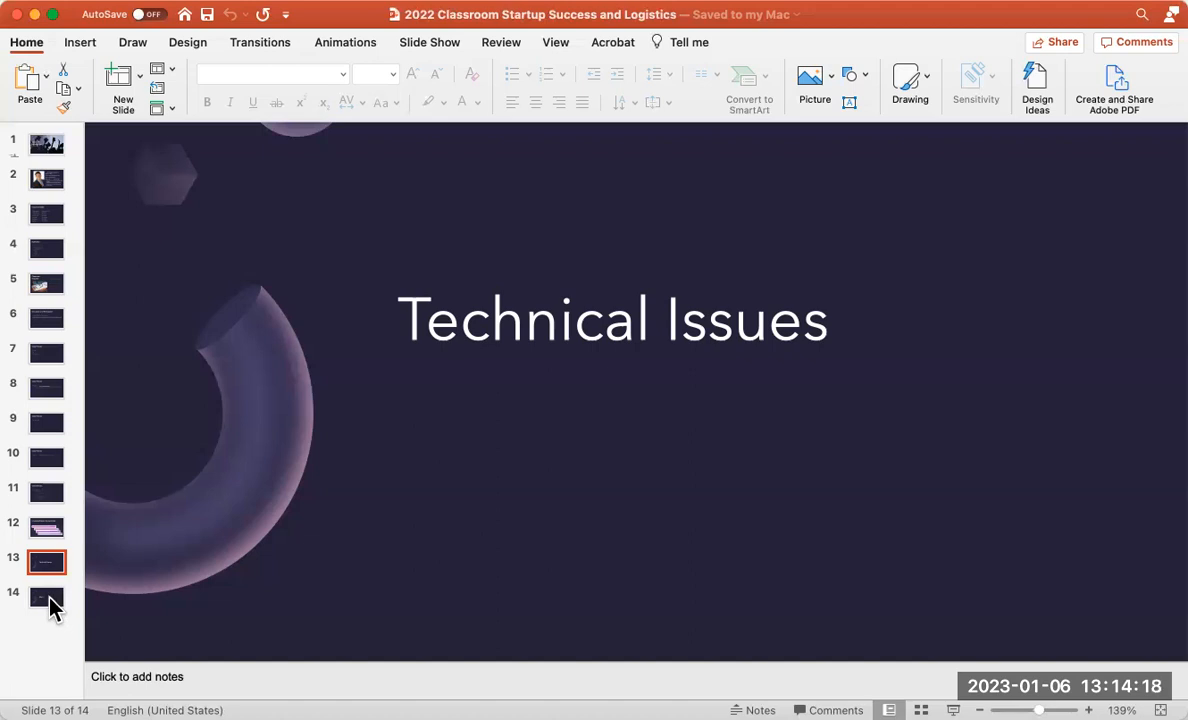
# Go to slide 14, the closing 'Ms. G.' slide
pyautogui.click(46, 597)
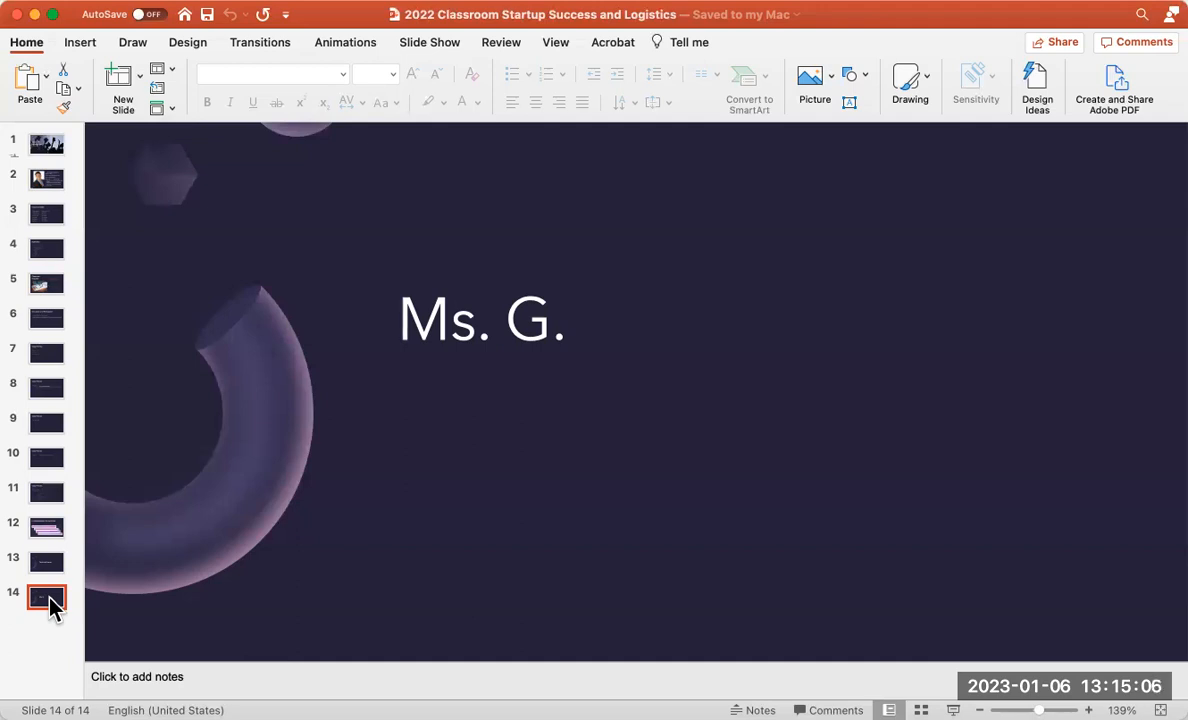
pyautogui.moveTo(308, 475)
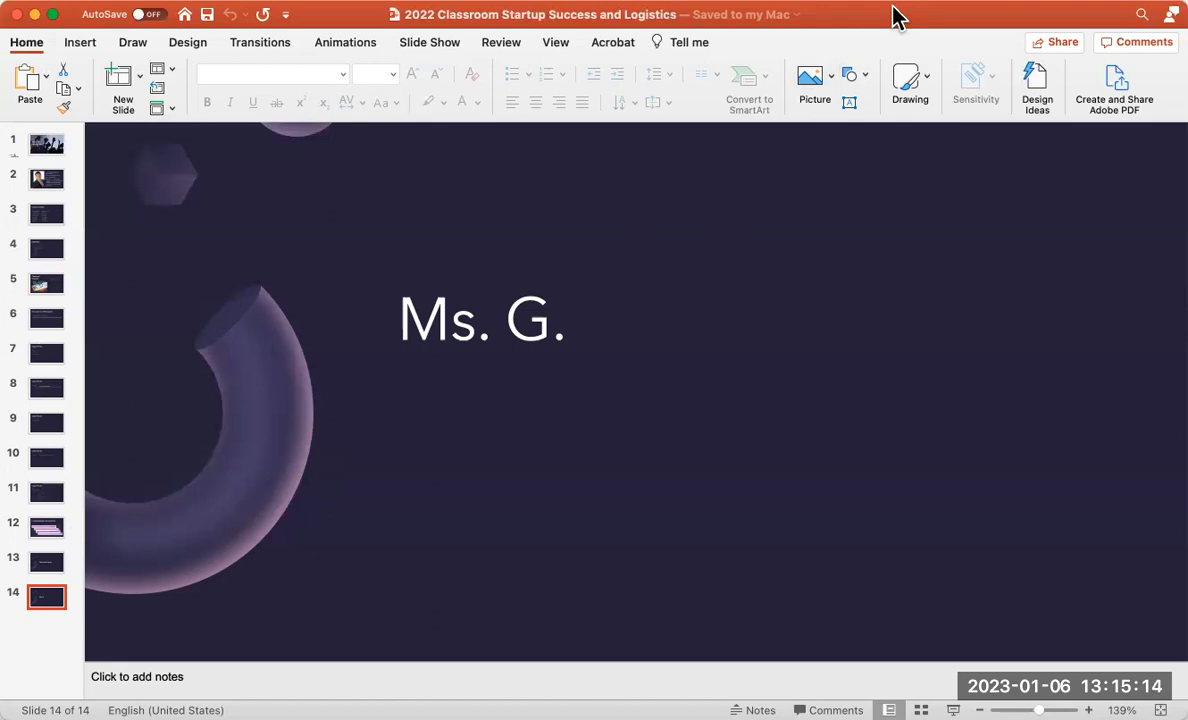
pyautogui.moveTo(945, 90)
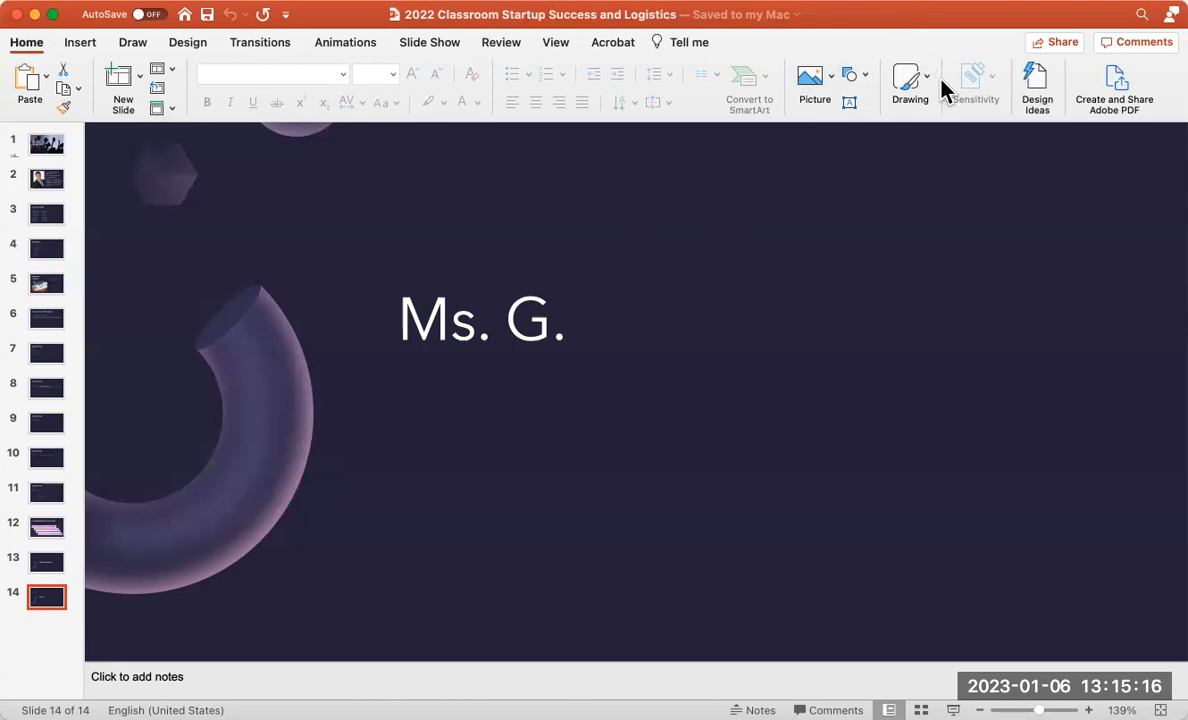